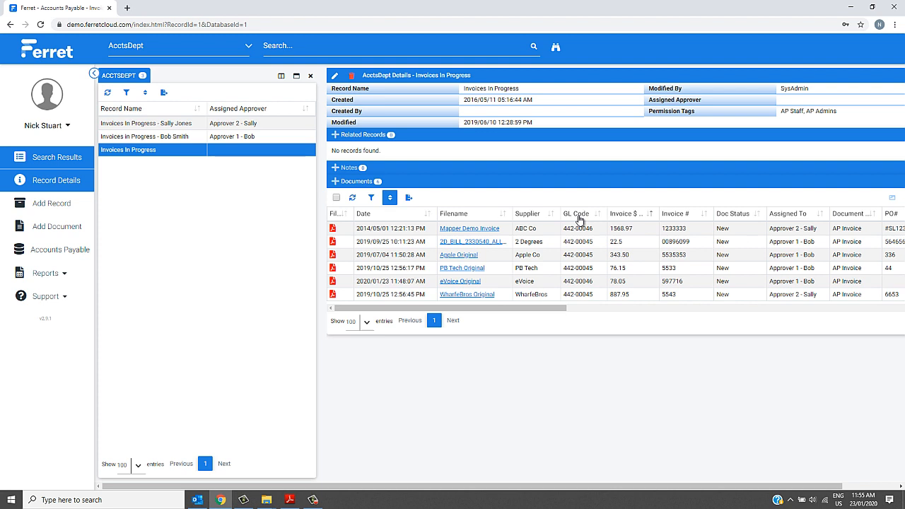
pyautogui.moveTo(793, 216)
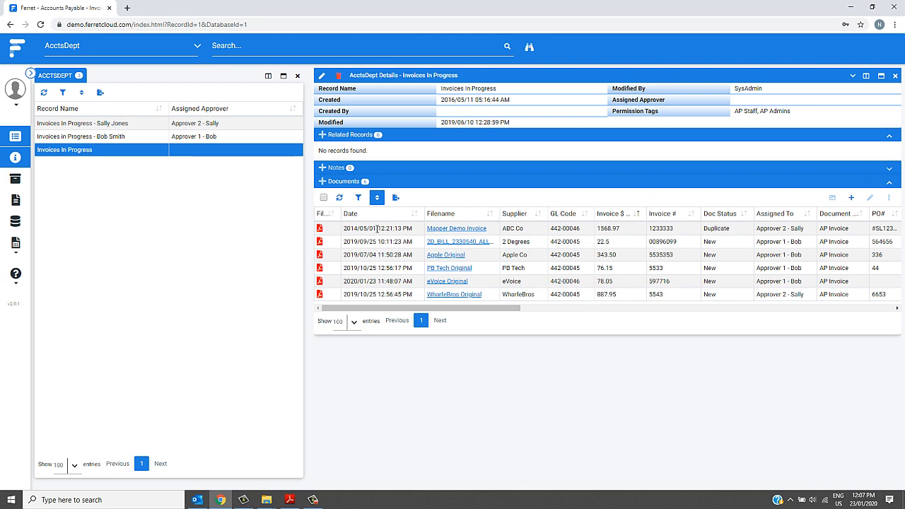
# - Open the Mapper Demo Invoice preview and read pages 1 and 2, down to the $1568.97 total
pyautogui.click(456, 228)
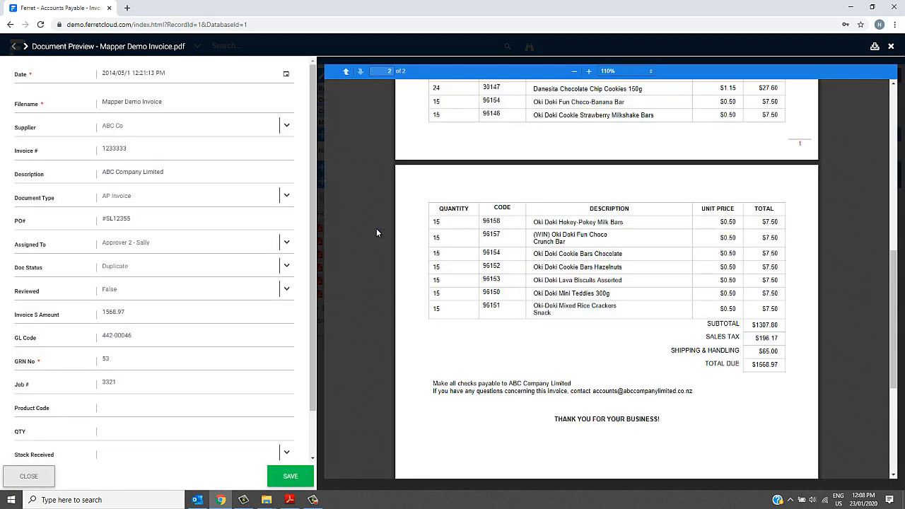
pyautogui.click(346, 71)
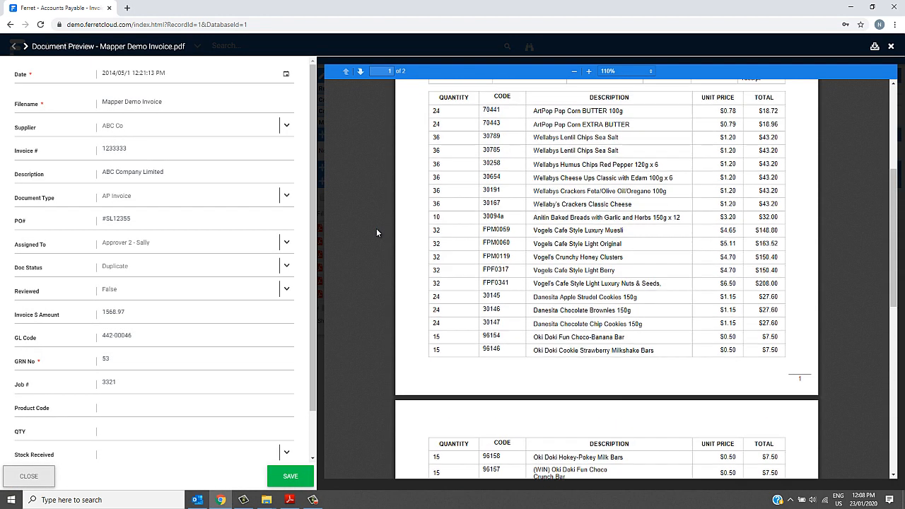
pyautogui.scroll(3)
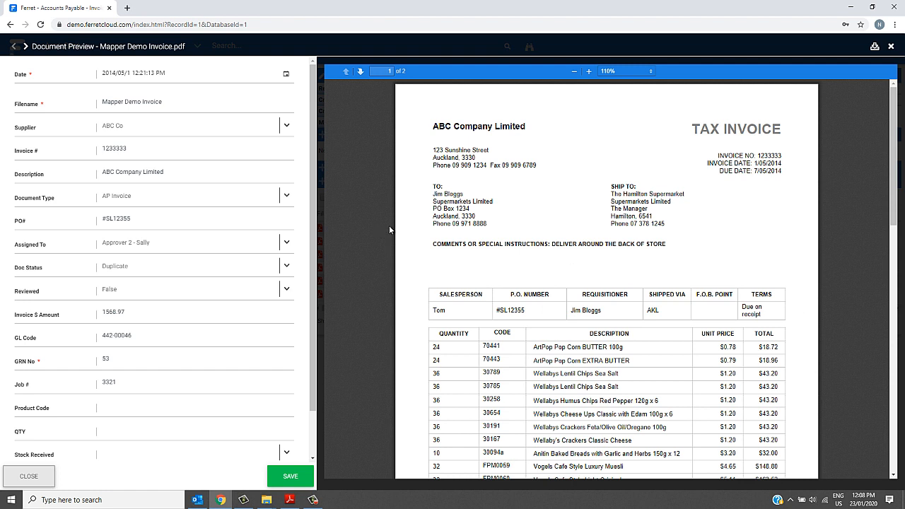
pyautogui.moveTo(380, 229)
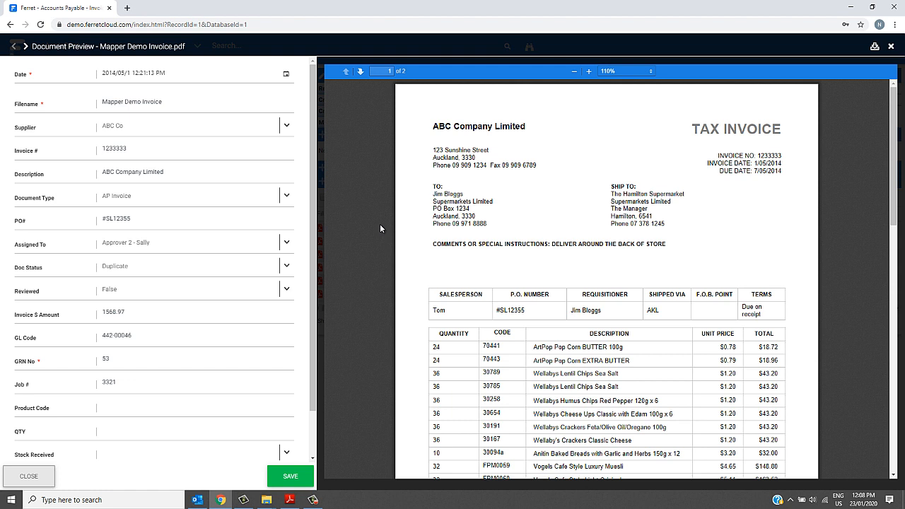
pyautogui.moveTo(171, 238)
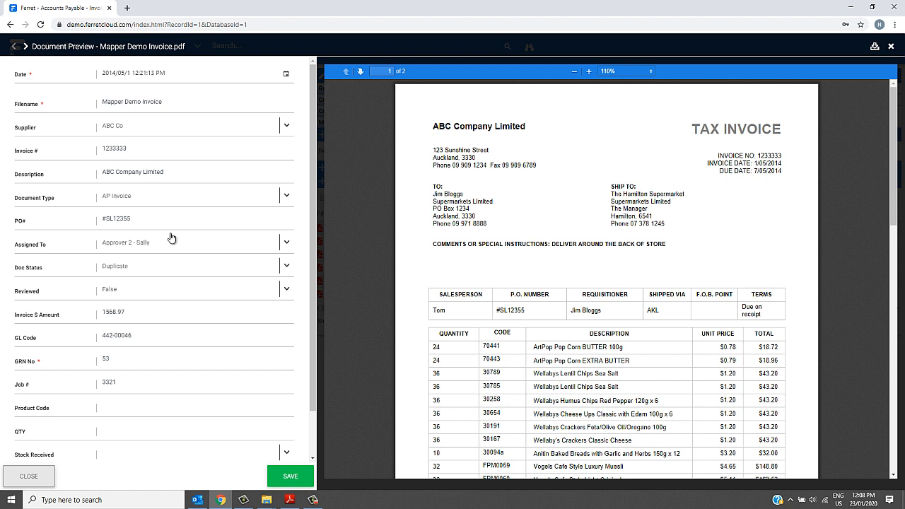
pyautogui.moveTo(544, 249)
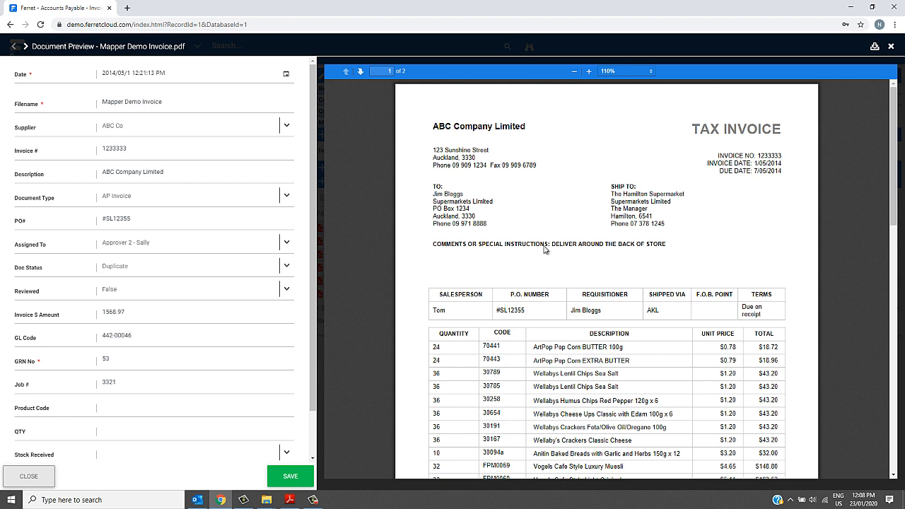
pyautogui.click(361, 71)
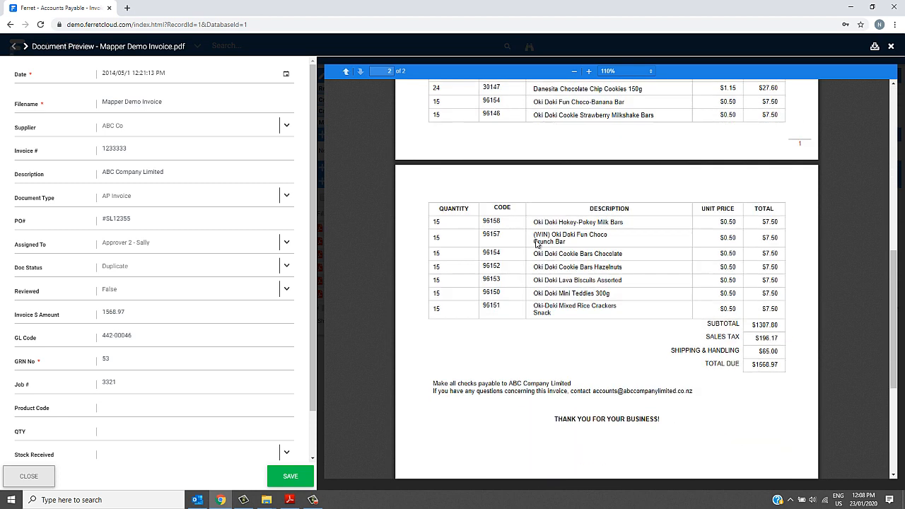
pyautogui.scroll(-3)
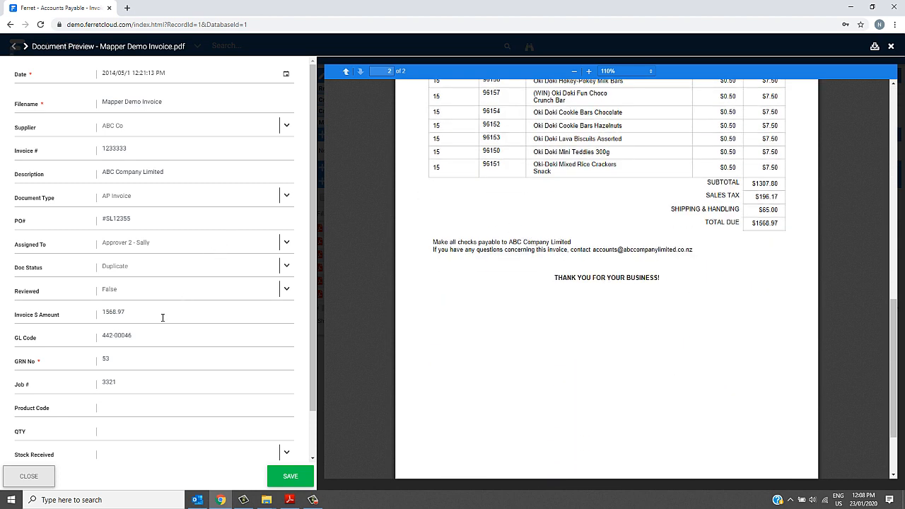
pyautogui.moveTo(120, 371)
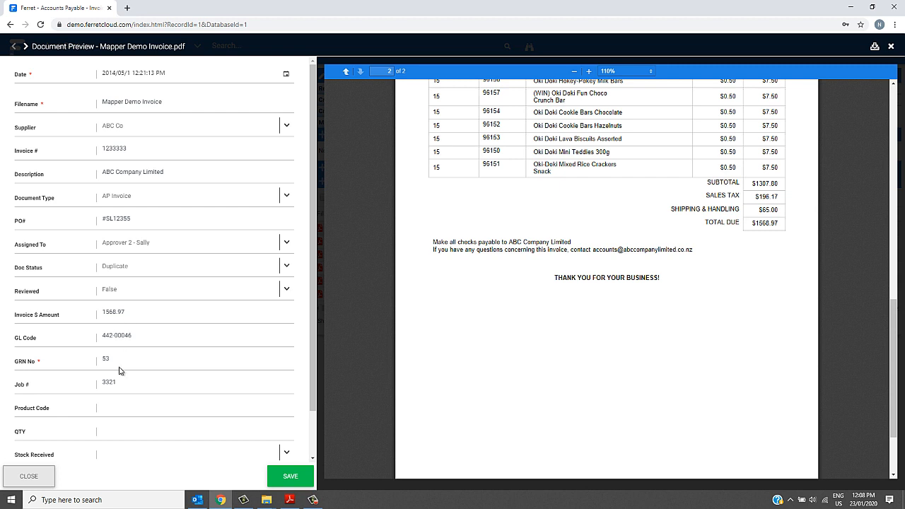
pyautogui.moveTo(233, 287)
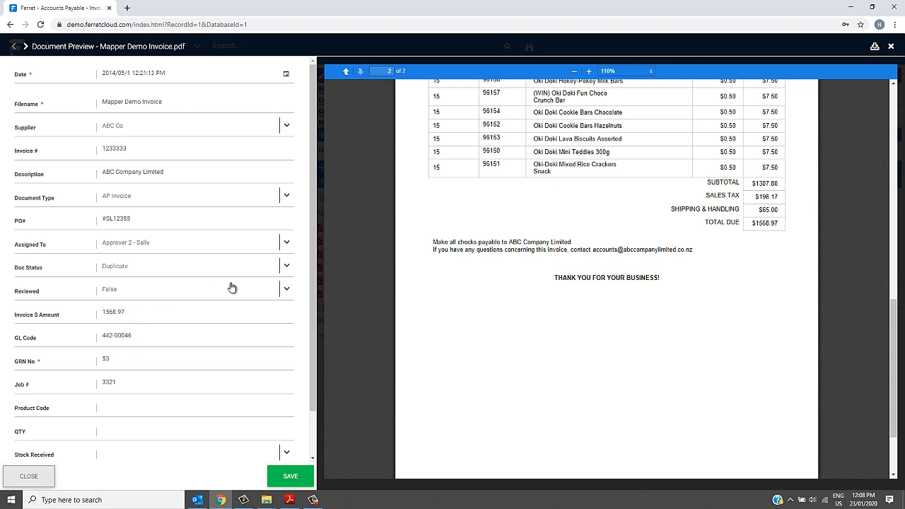
# - Set Reviewed to True on the Mapper Demo Invoice, save, and close the preview
pyautogui.click(287, 289)
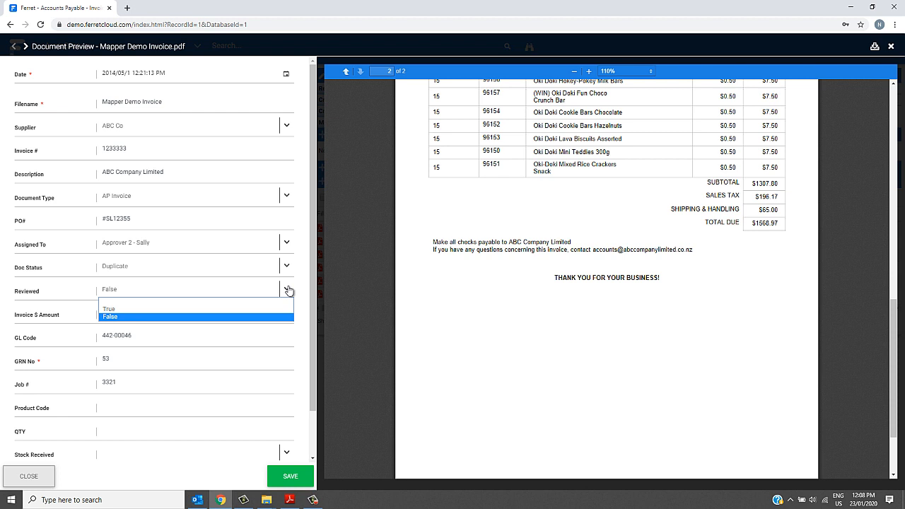
pyautogui.click(108, 309)
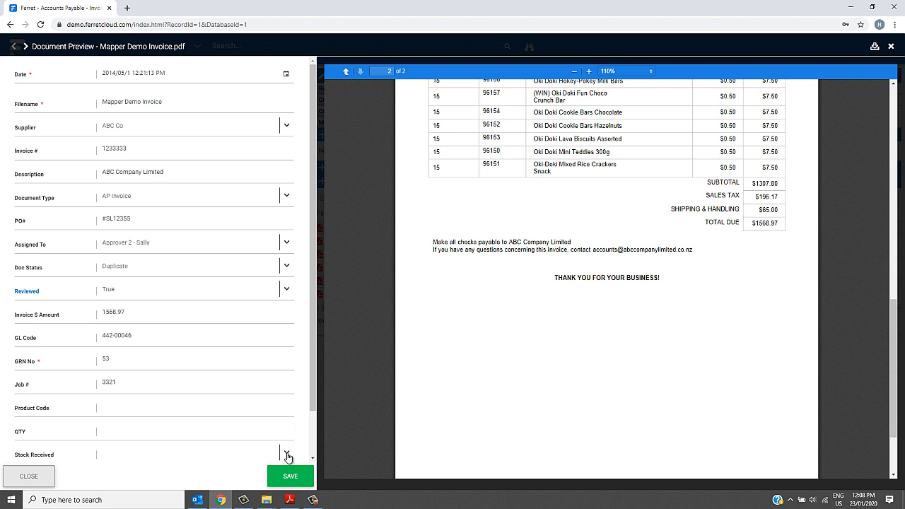
pyautogui.click(290, 475)
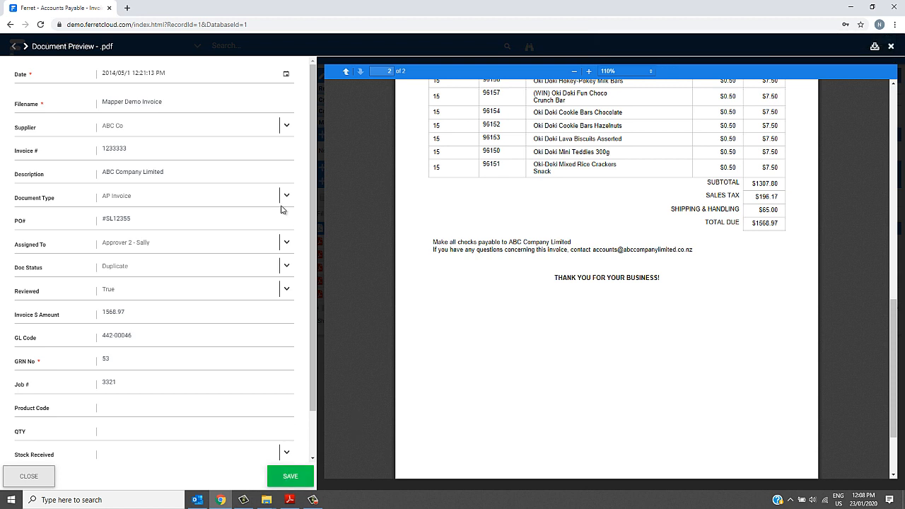
pyautogui.moveTo(24, 46)
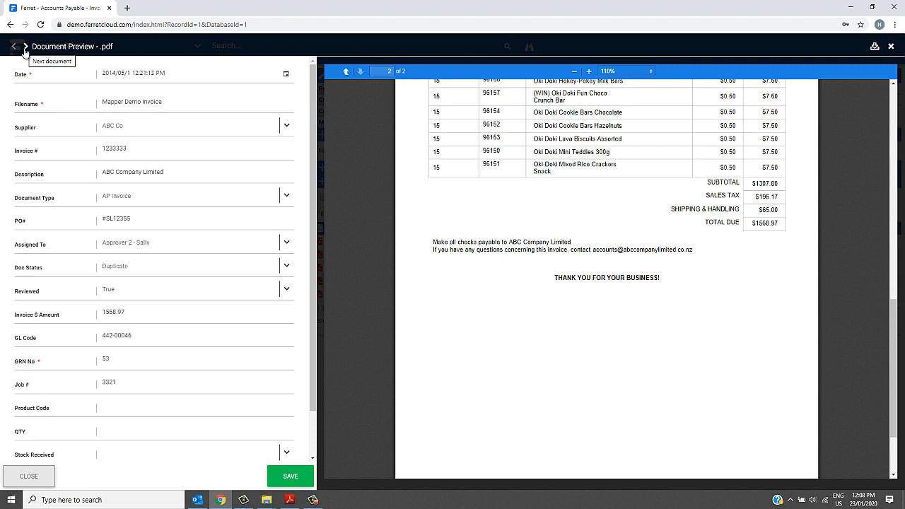
pyautogui.click(28, 476)
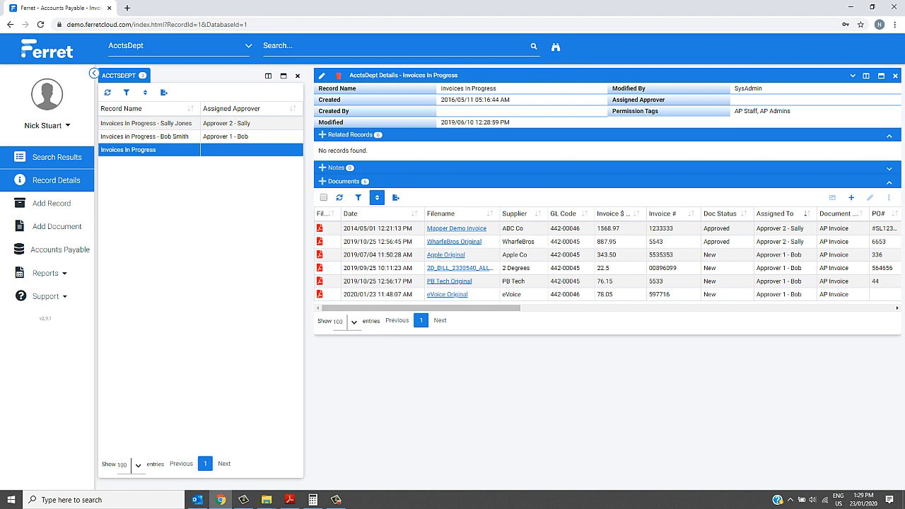
pyautogui.moveTo(745, 299)
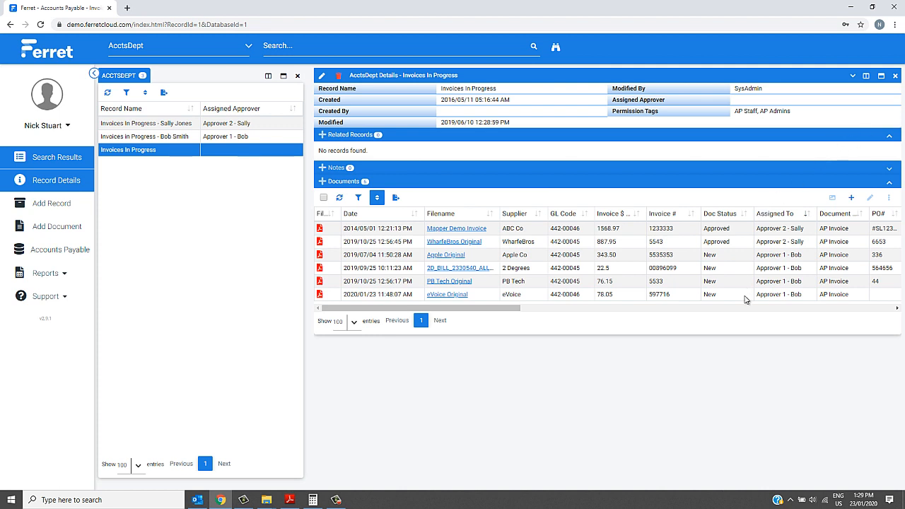
pyautogui.moveTo(831, 198)
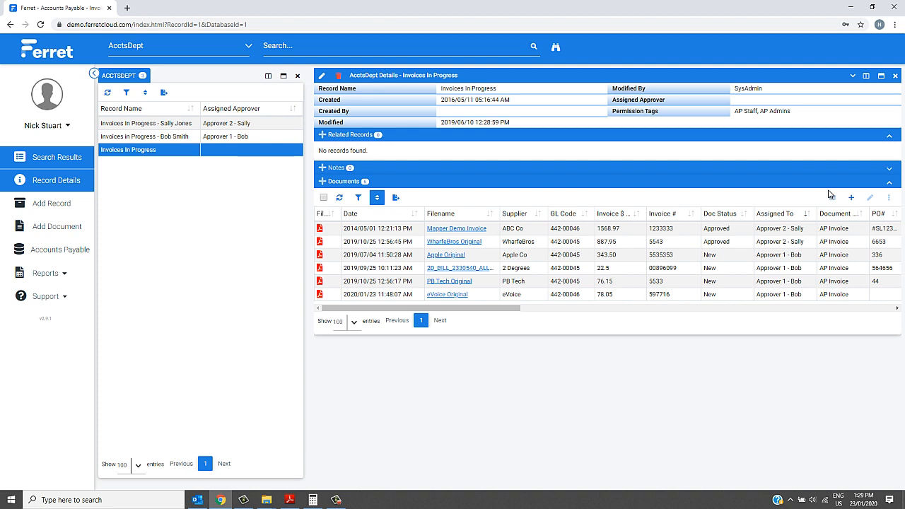
# - Switch the database dropdown to Suppliers records
pyautogui.click(177, 45)
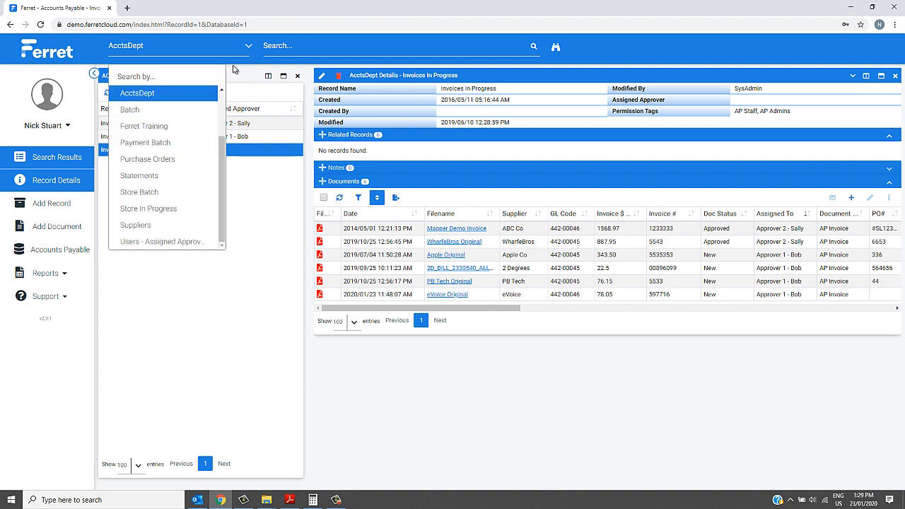
pyautogui.moveTo(156, 208)
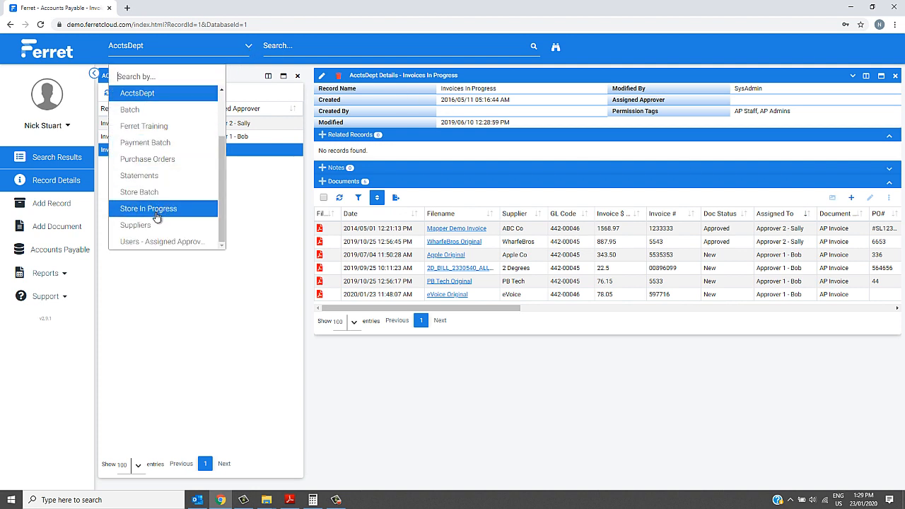
pyautogui.click(135, 225)
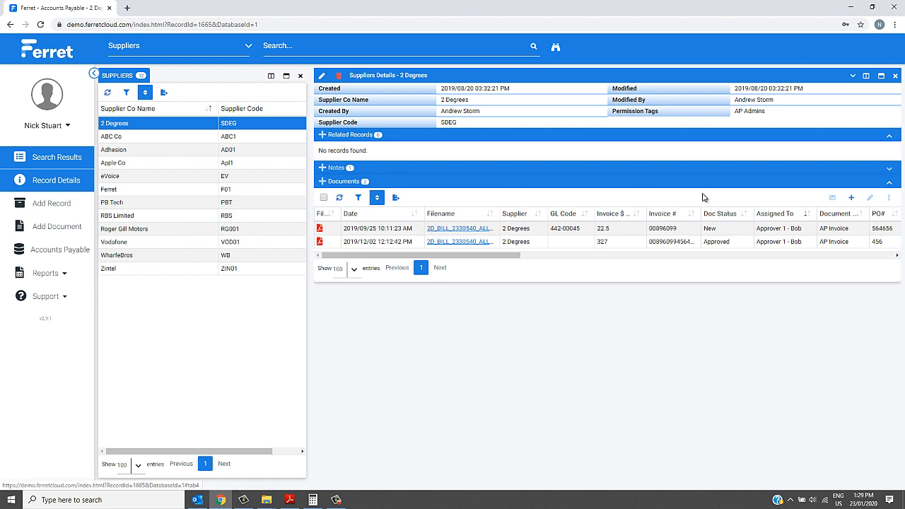
pyautogui.moveTo(598, 232)
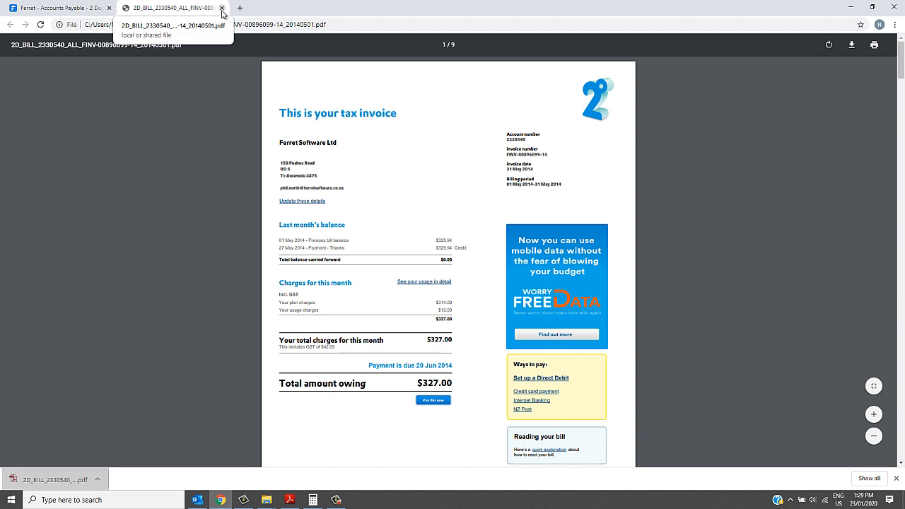
pyautogui.click(221, 7)
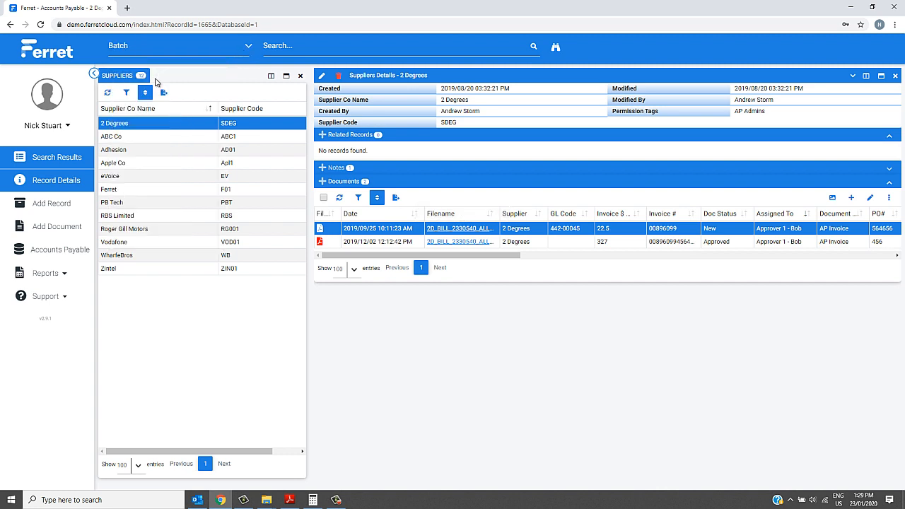
pyautogui.moveTo(532, 49)
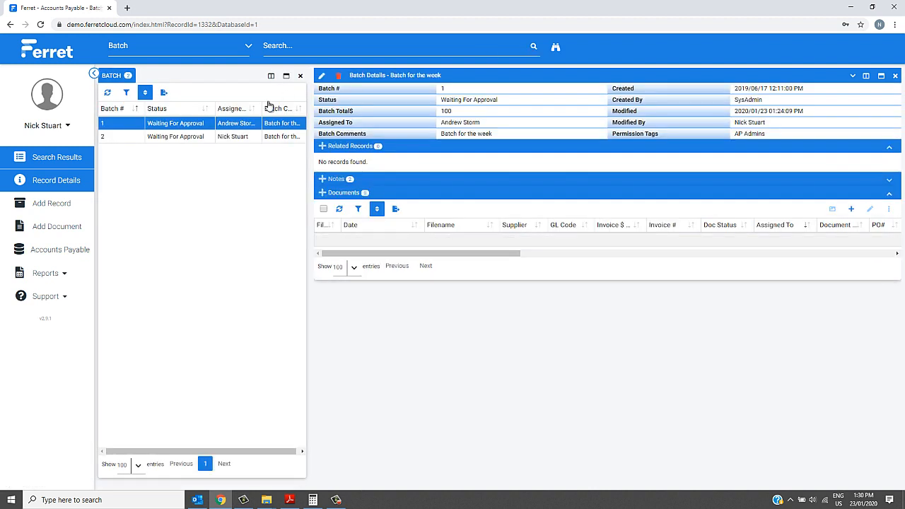
# - Open batch 2 (week ending 21/06) and export its nine approved documents to CSV
pyautogui.click(176, 136)
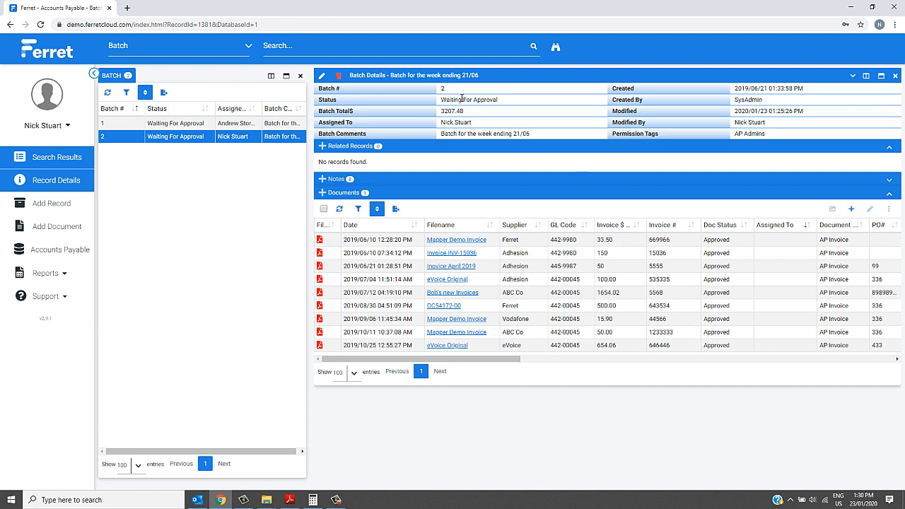
pyautogui.moveTo(507, 104)
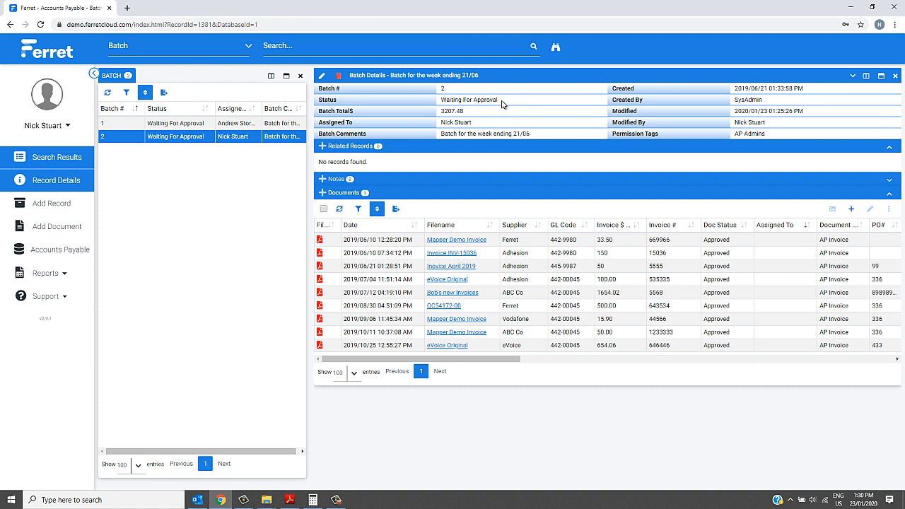
pyautogui.moveTo(395, 211)
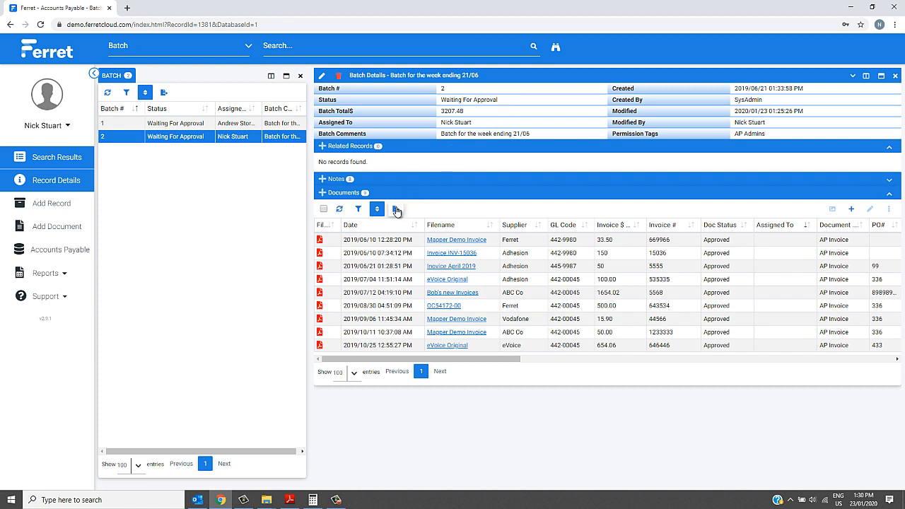
pyautogui.click(395, 208)
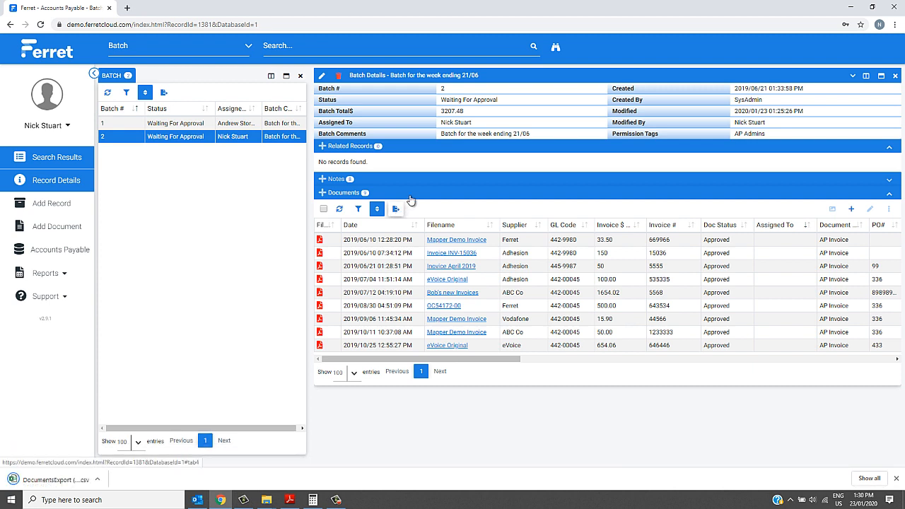